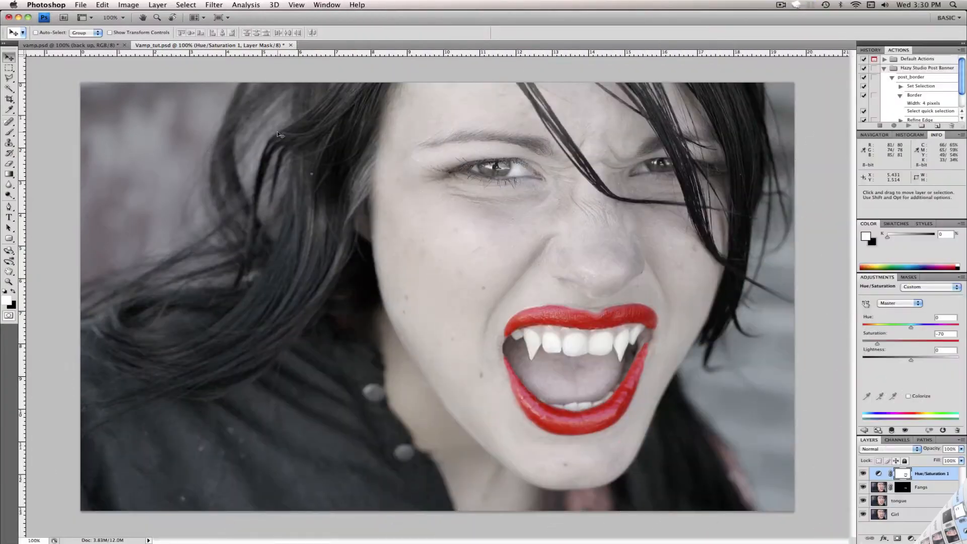
mouse_move(461, 188)
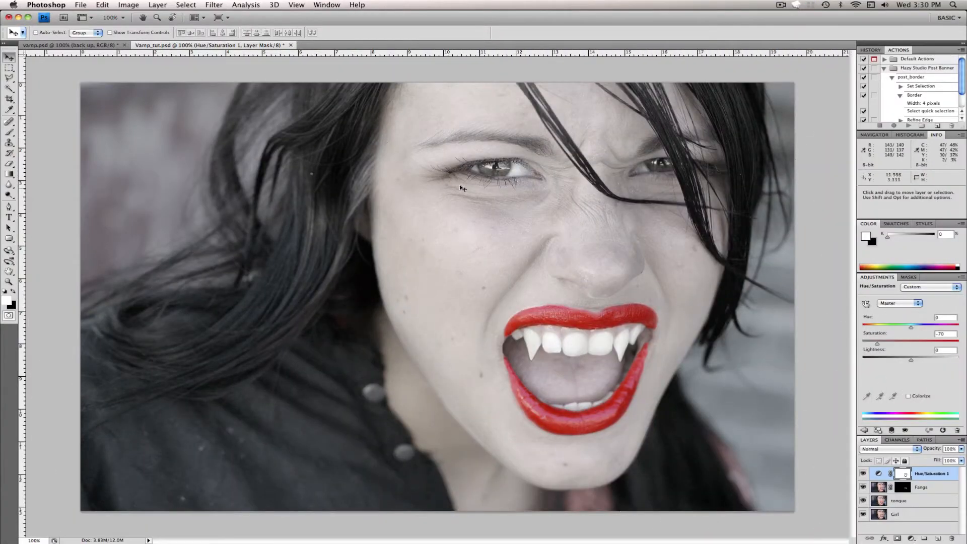
mouse_move(88, 52)
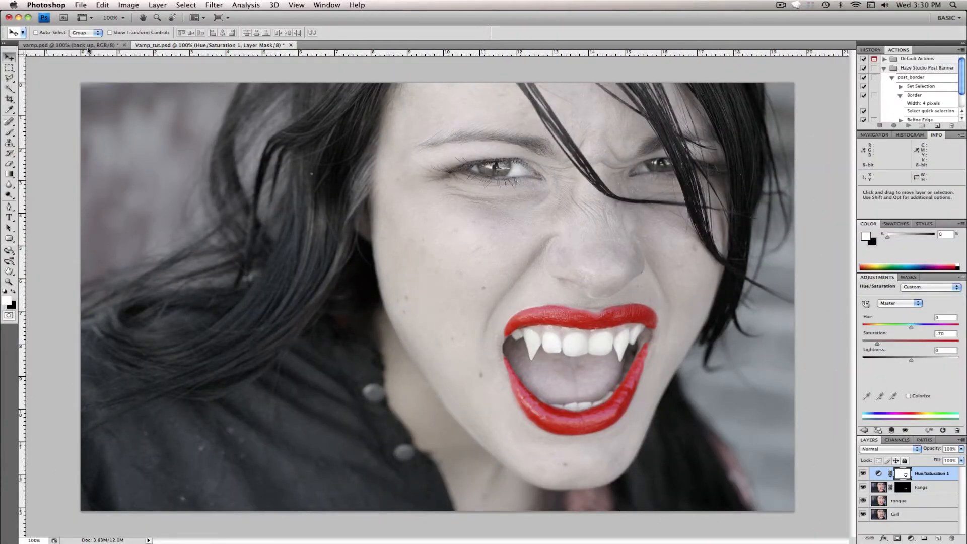
- Preview the finished blue-eyed version, then add a Color Balance adjustment layer to Vamp_tut.psd
click(71, 44)
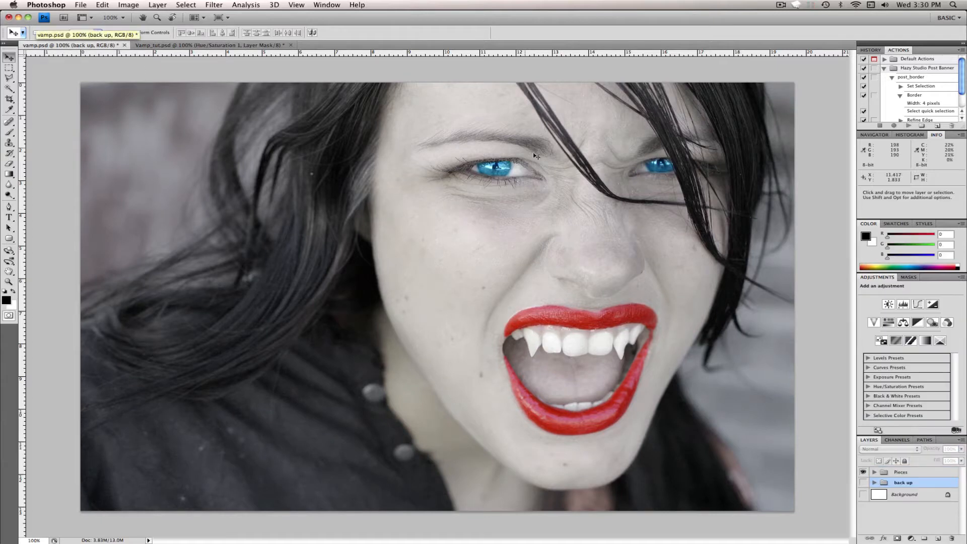
mouse_move(381, 100)
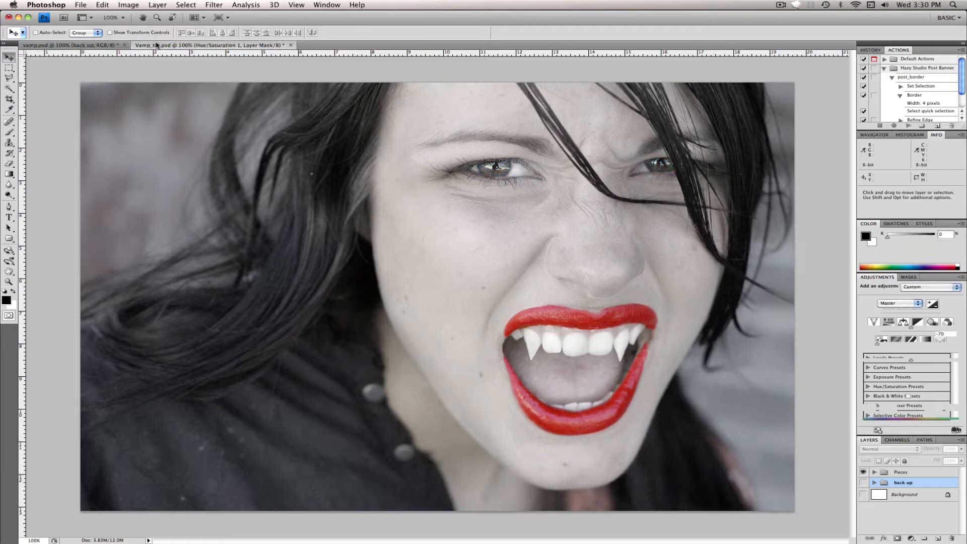
click(931, 473)
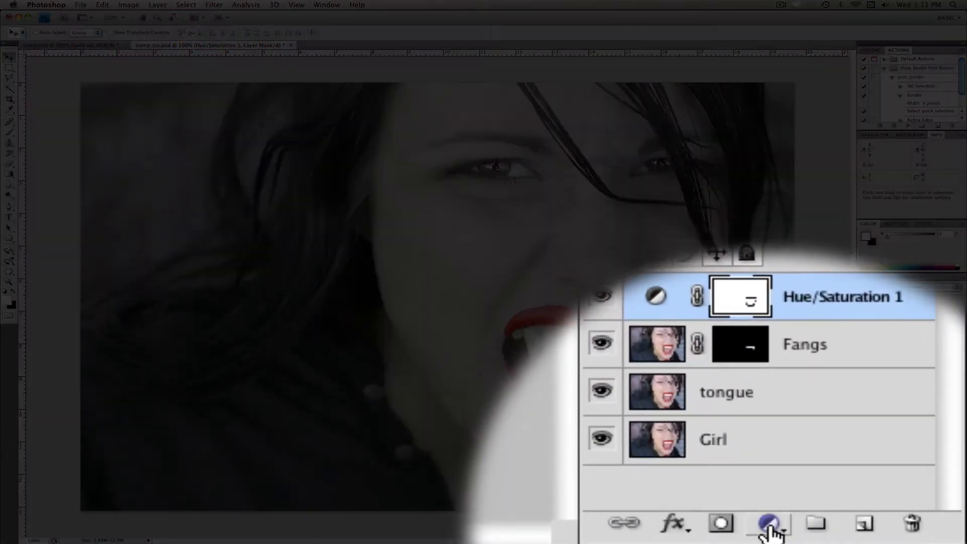
click(767, 522)
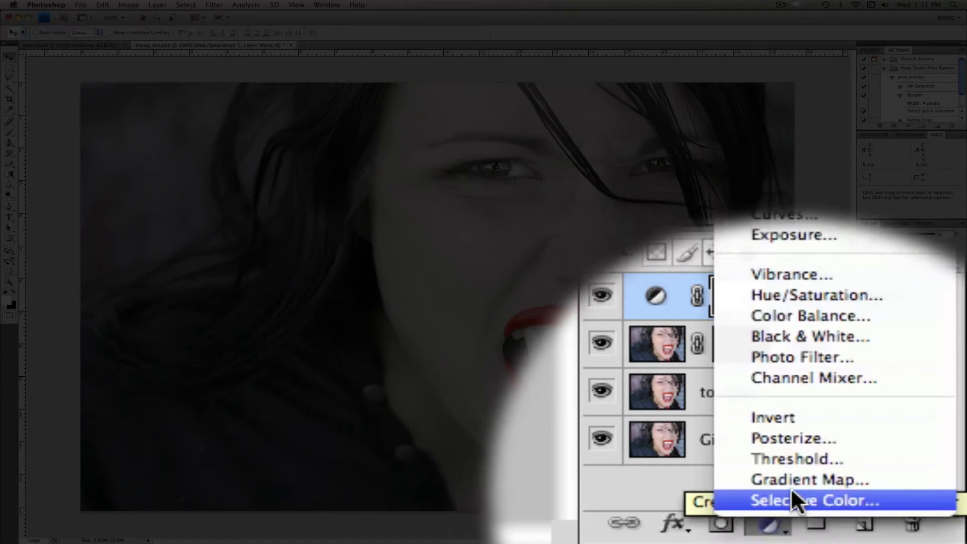
mouse_move(802, 357)
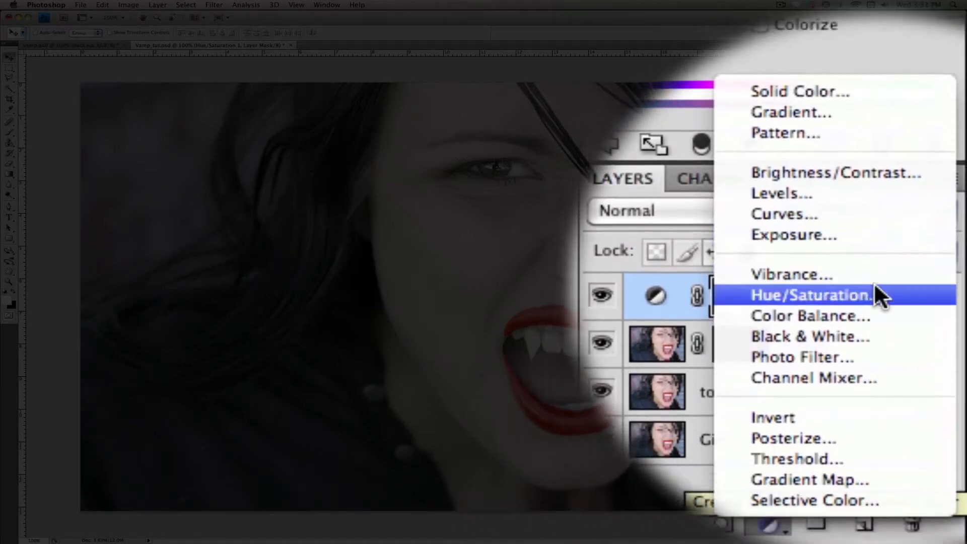
click(811, 295)
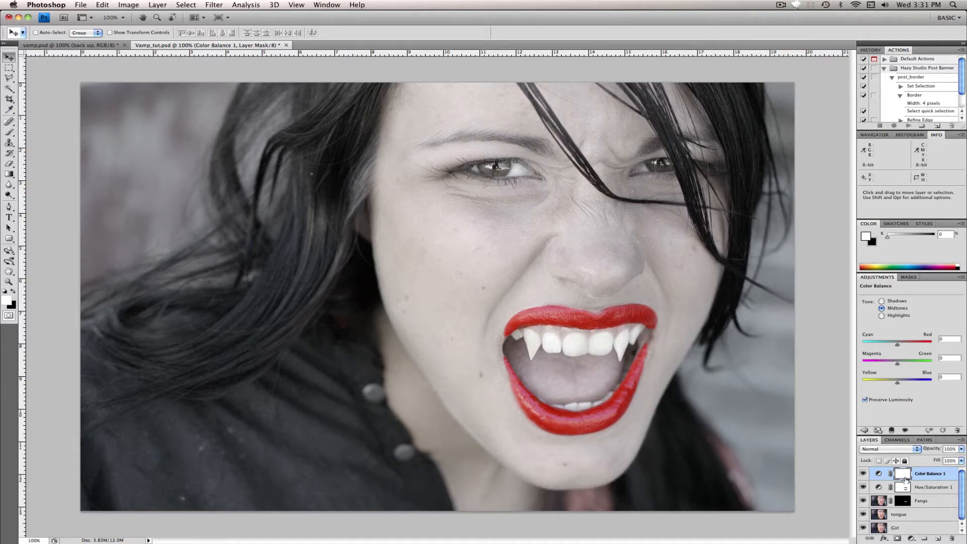
mouse_move(428, 199)
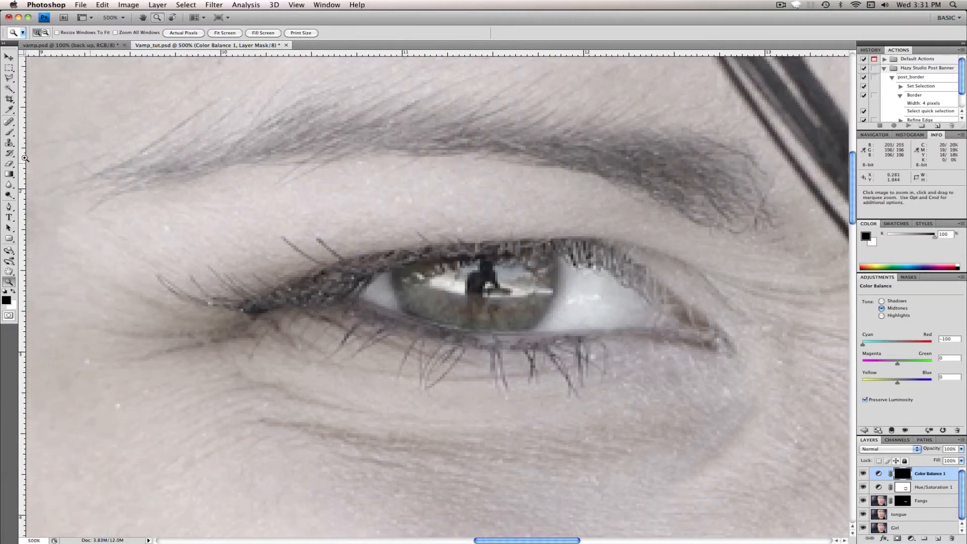
- Switch to the Brush tool with white as the foreground colour
click(10, 121)
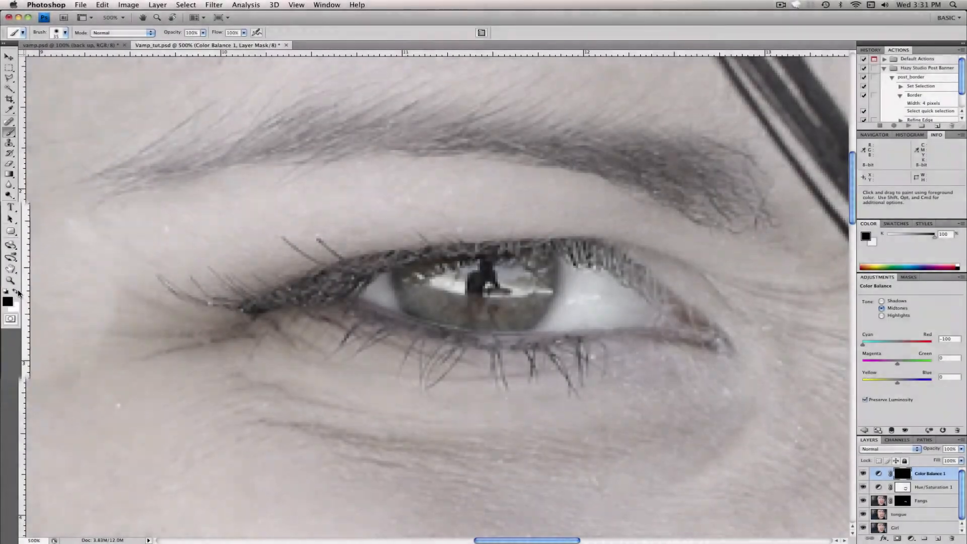
click(83, 33)
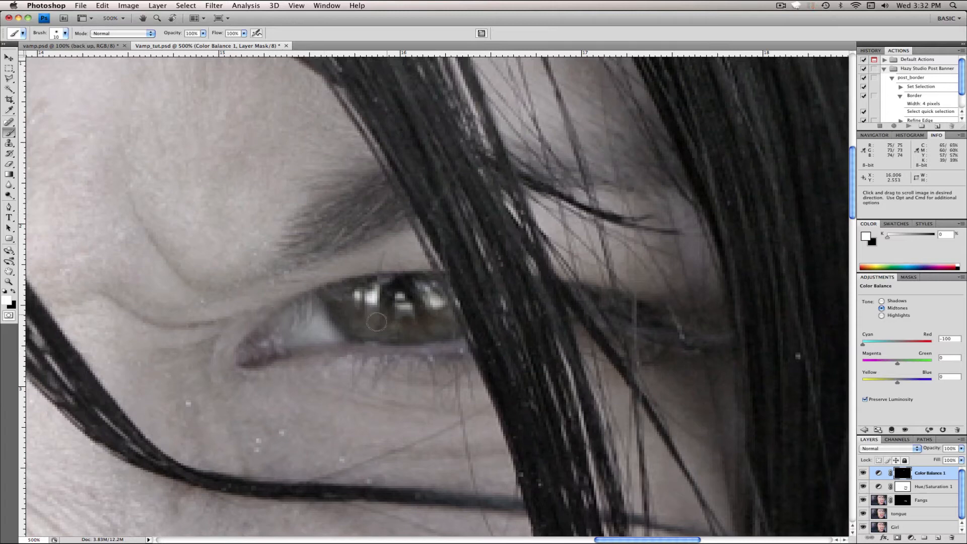
- Paint the iris into the mask with the white brush, then zoom out twice
click(349, 323)
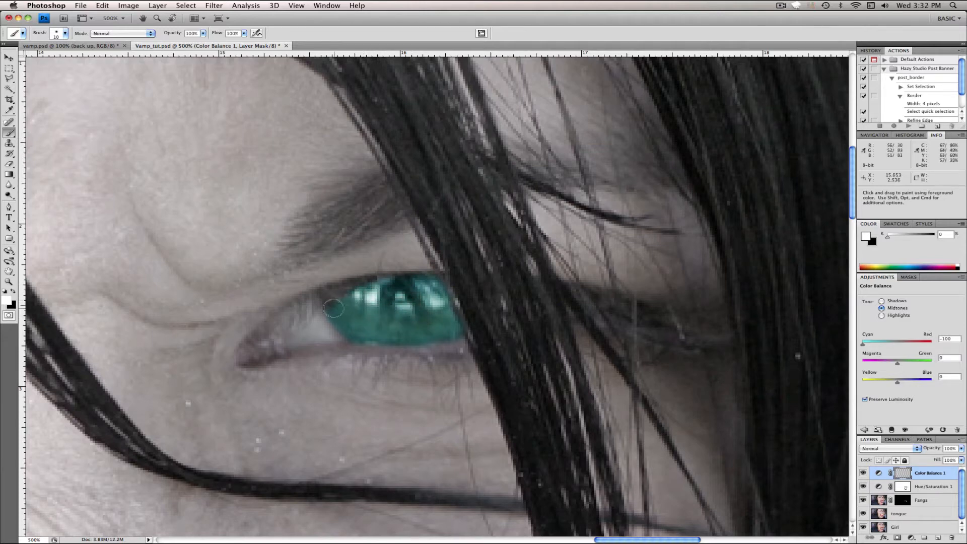
key(cmd+-)
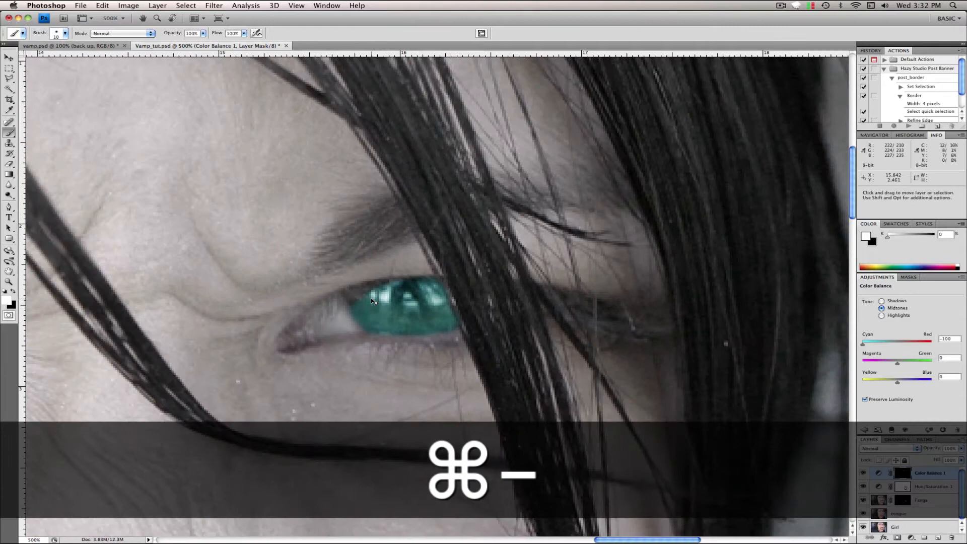
key(cmd+-)
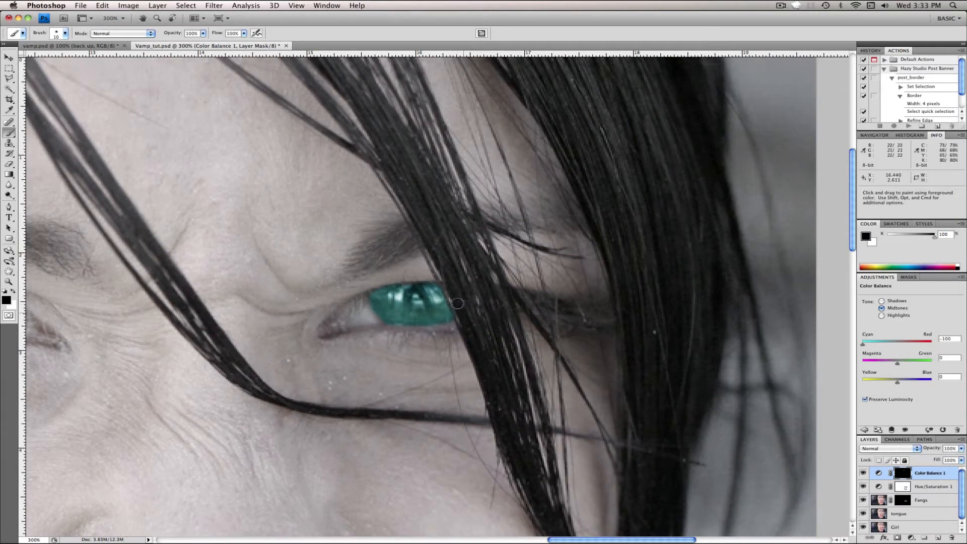
mouse_move(448, 278)
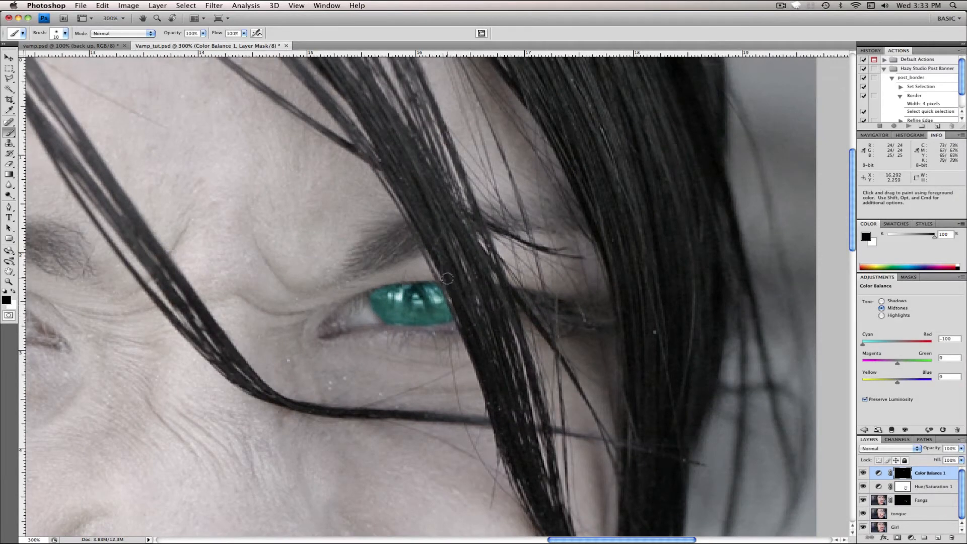
mouse_move(525, 398)
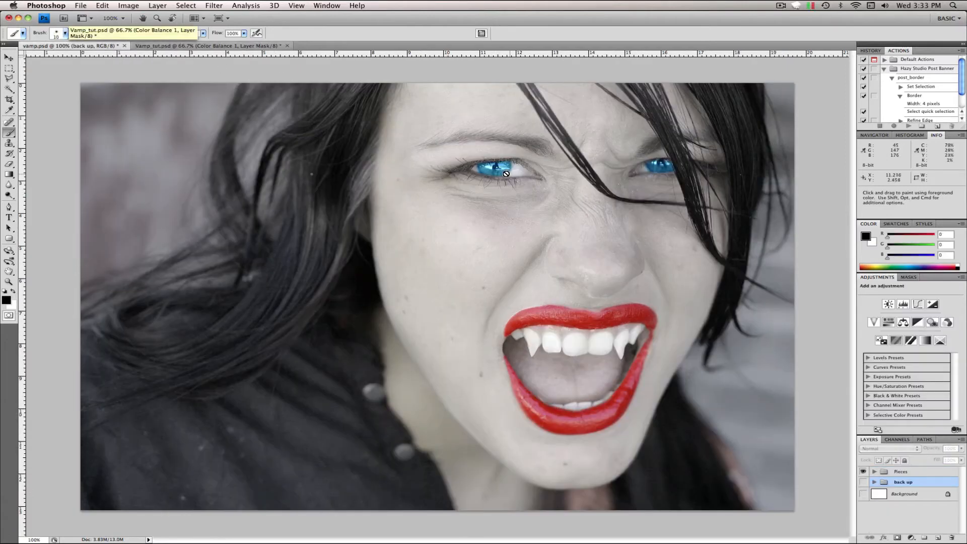
mouse_move(459, 162)
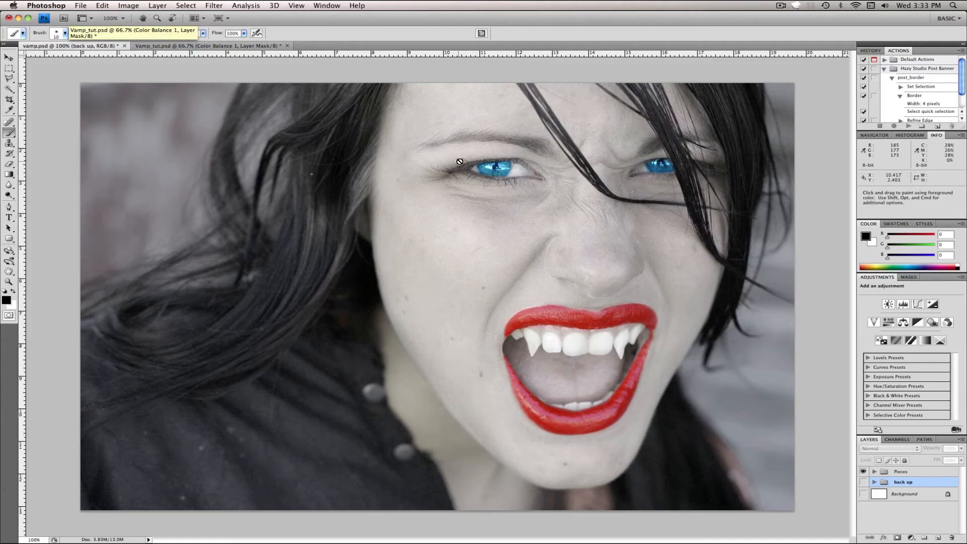
- Switch to the Vamp_tut.psd document and zoom in on the eyes
click(210, 45)
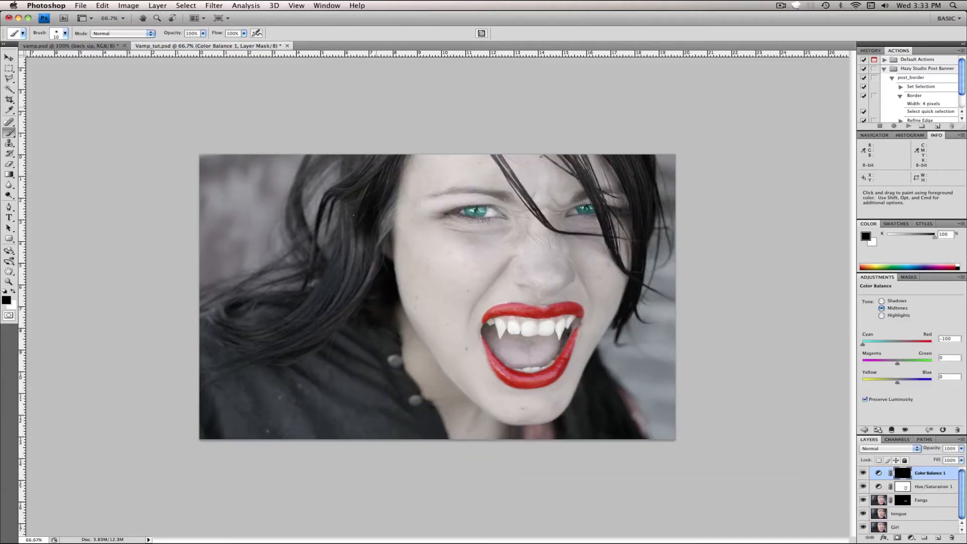
mouse_move(593, 270)
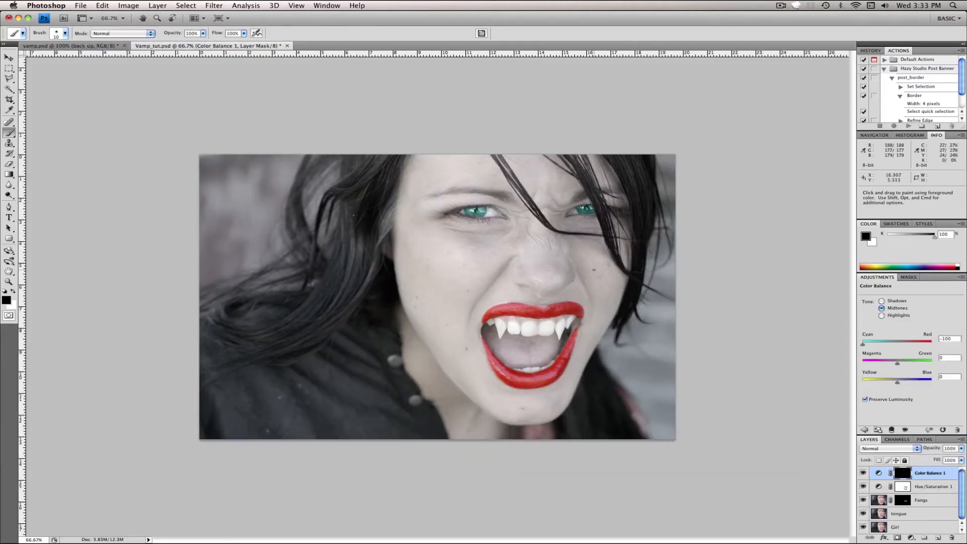
key(cmd+=)
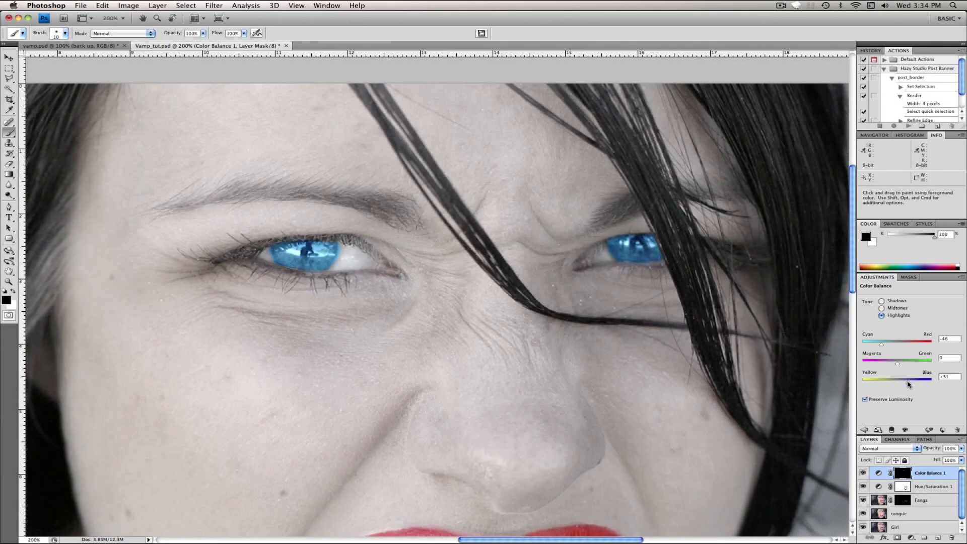
- Select Shadows in Color Balance to nudge them toward cyan and blue
click(882, 301)
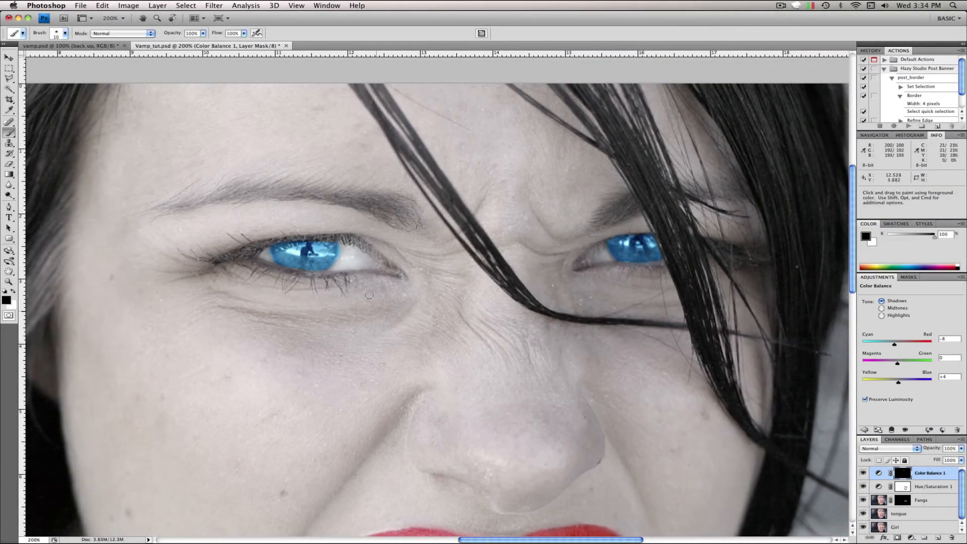
mouse_move(347, 253)
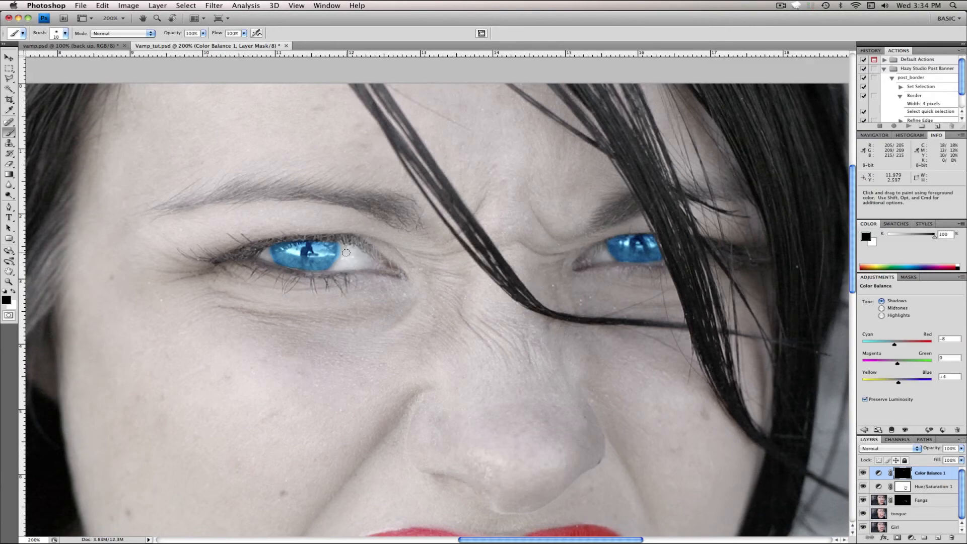
- Zoom in then back out around the left eye's iris edges
key(cmd+=)
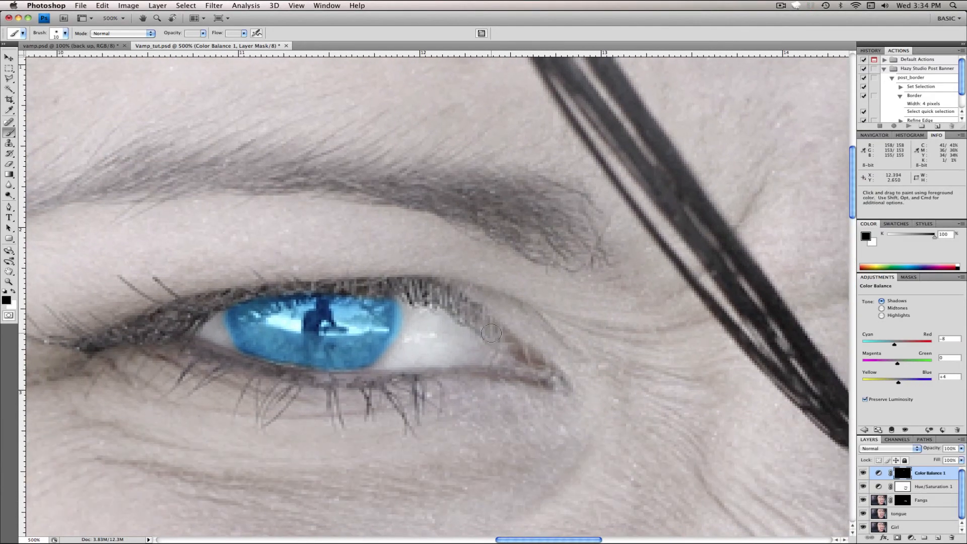
key(cmd+-)
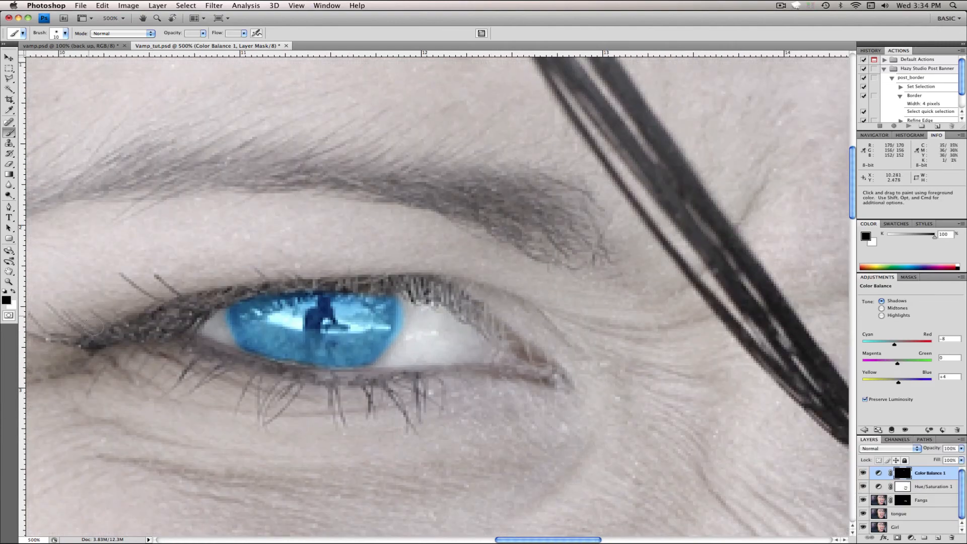
mouse_move(222, 221)
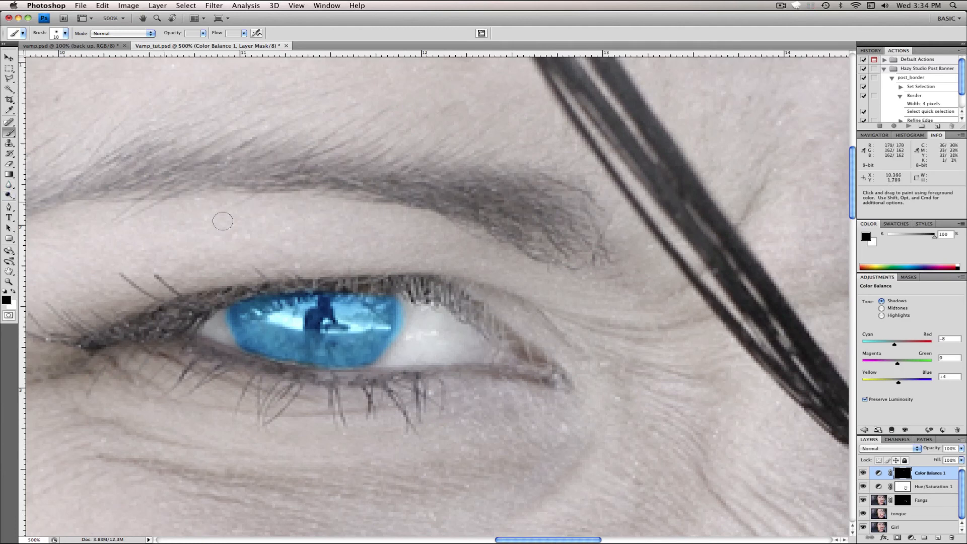
mouse_move(557, 402)
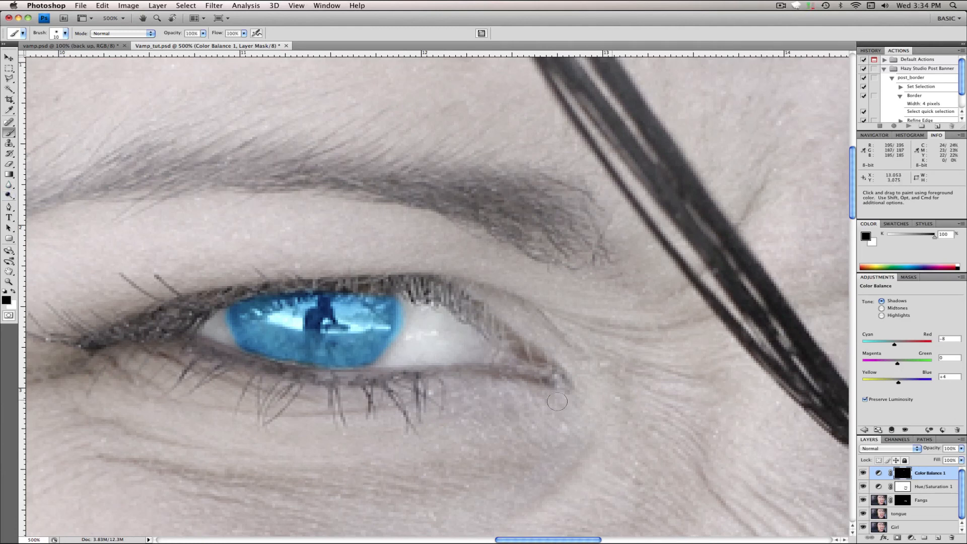
mouse_move(414, 322)
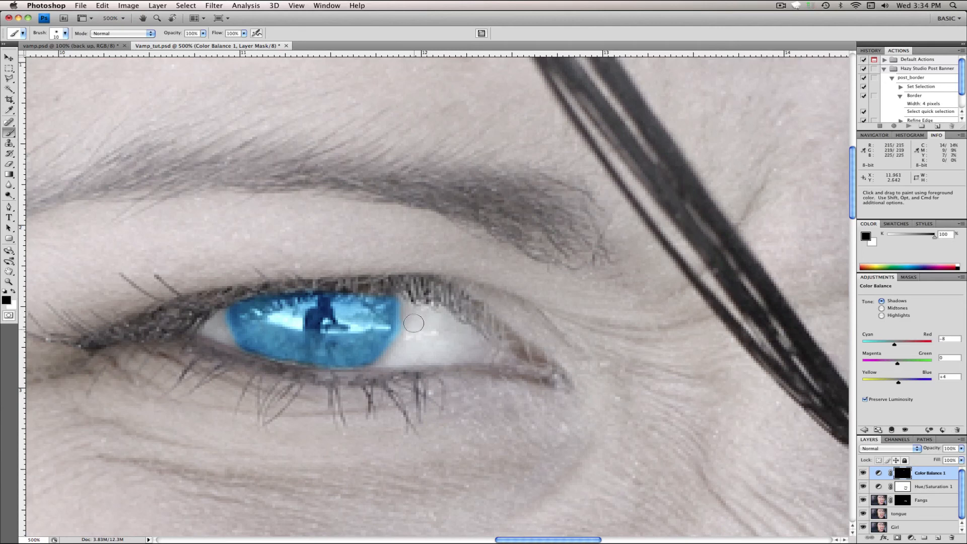
mouse_move(424, 316)
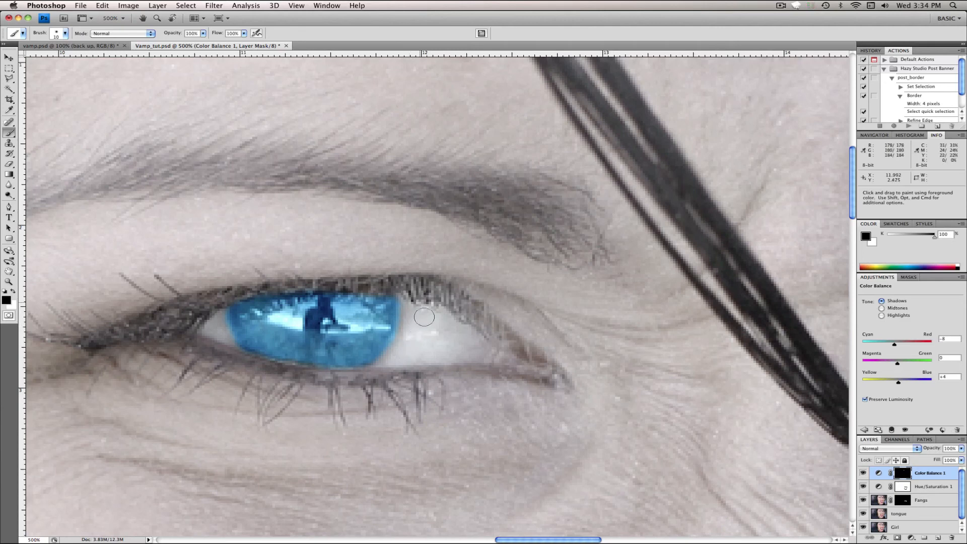